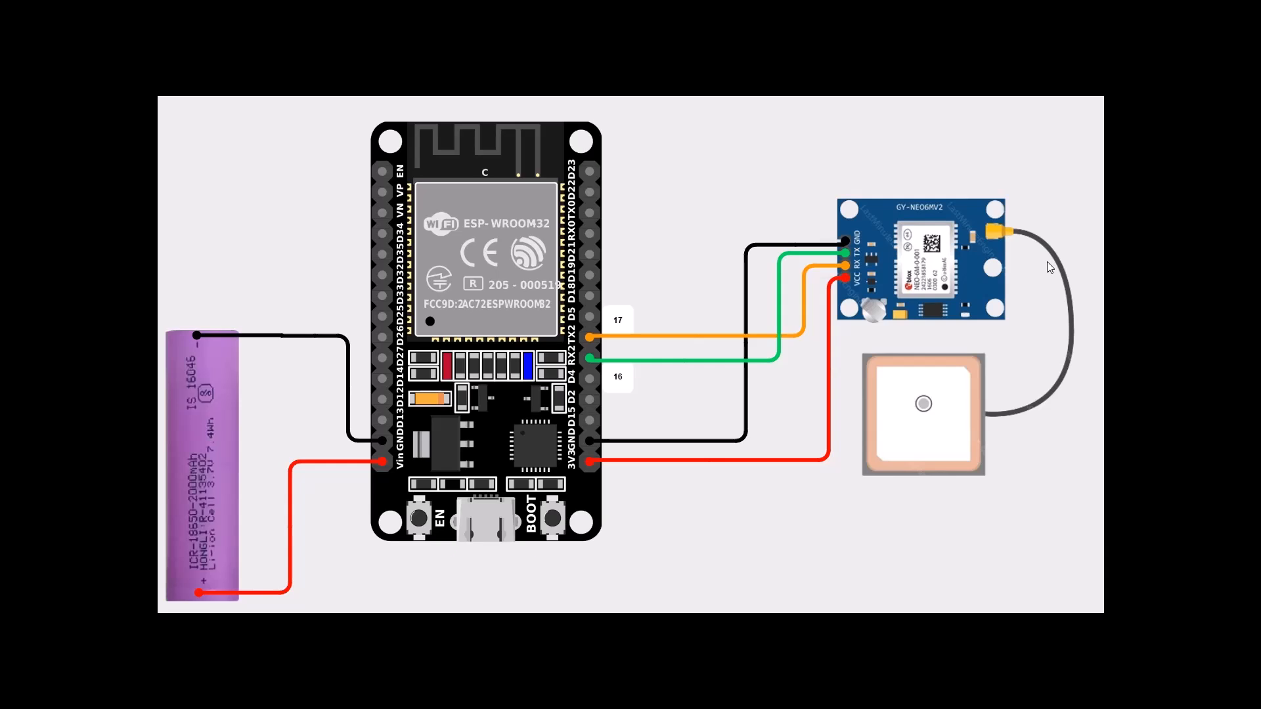
Step: Bring the esp_neo6.ino GPS sketch into the editor
click(591, 696)
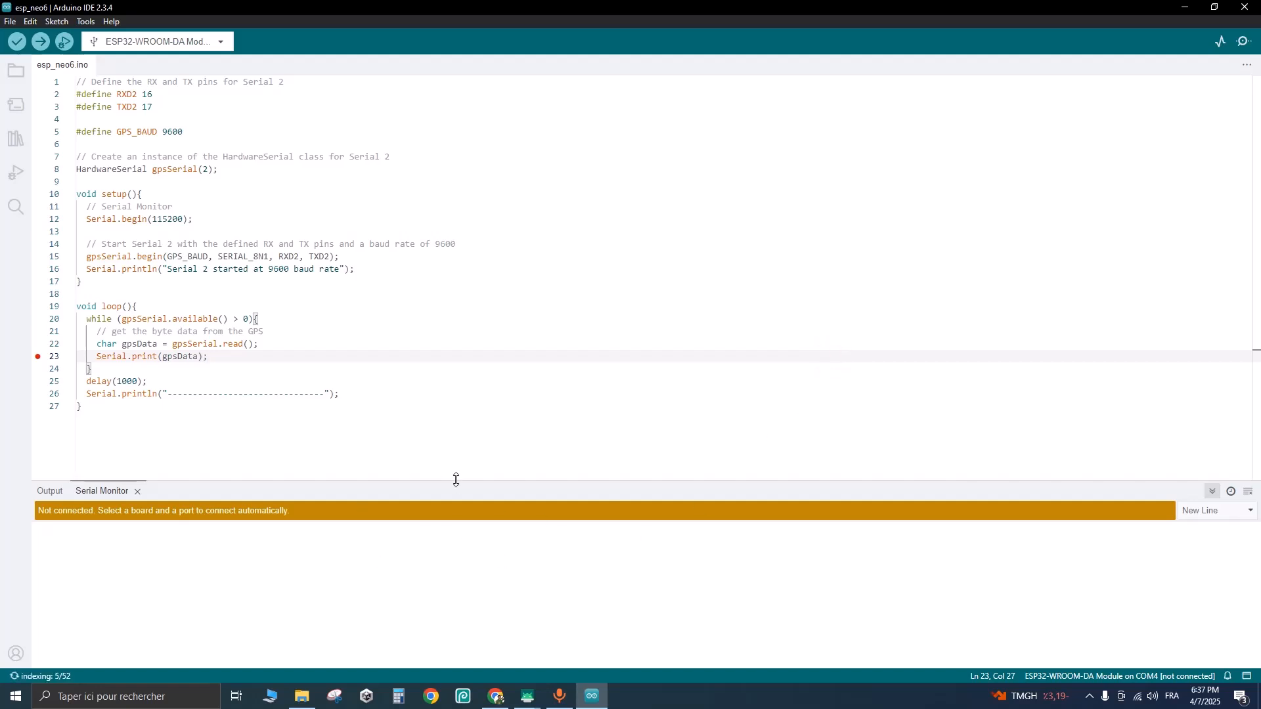
mouse_move(356, 424)
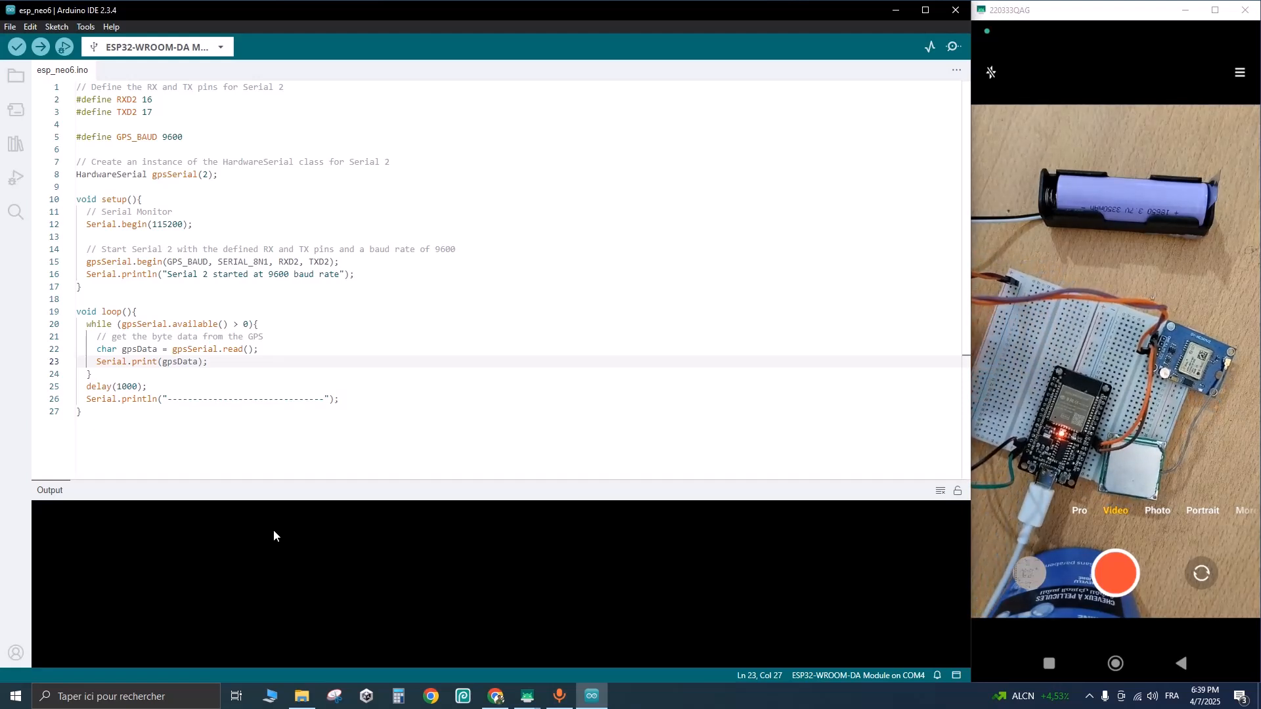
Step: Confirm the ESP32-WROOM-DA Module board and keep COM4 as the upload port
click(221, 47)
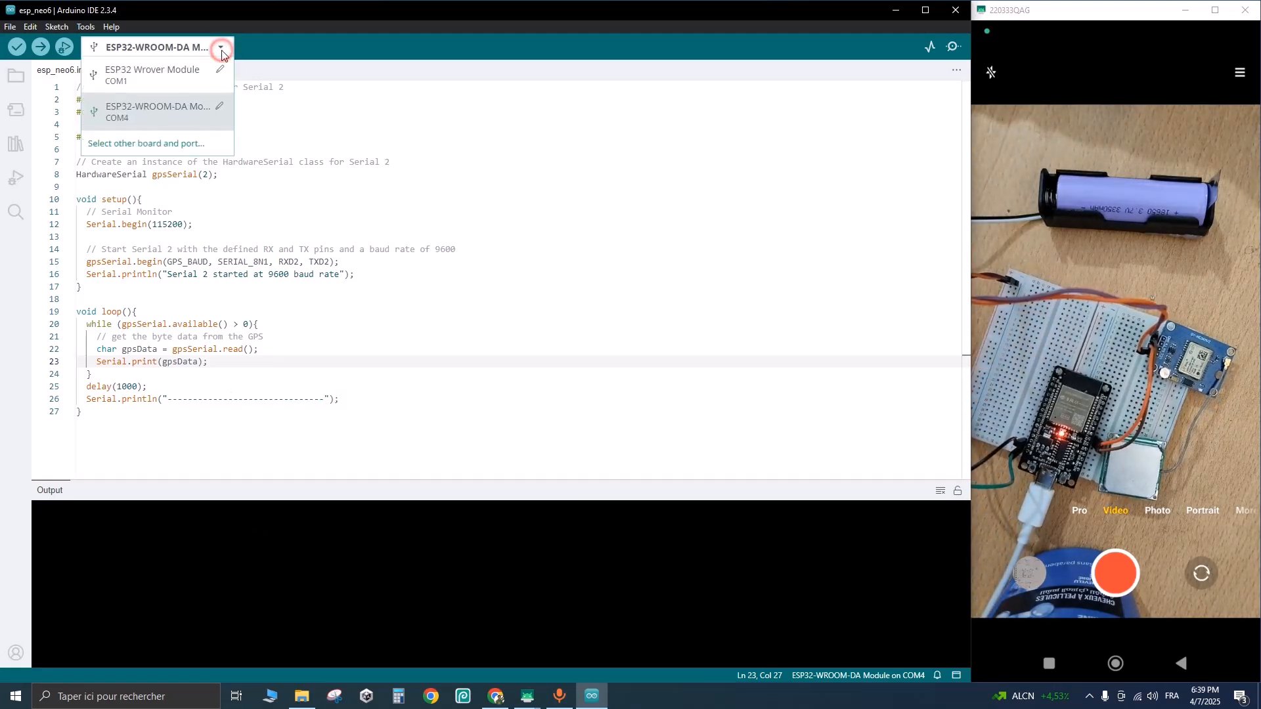
click(85, 26)
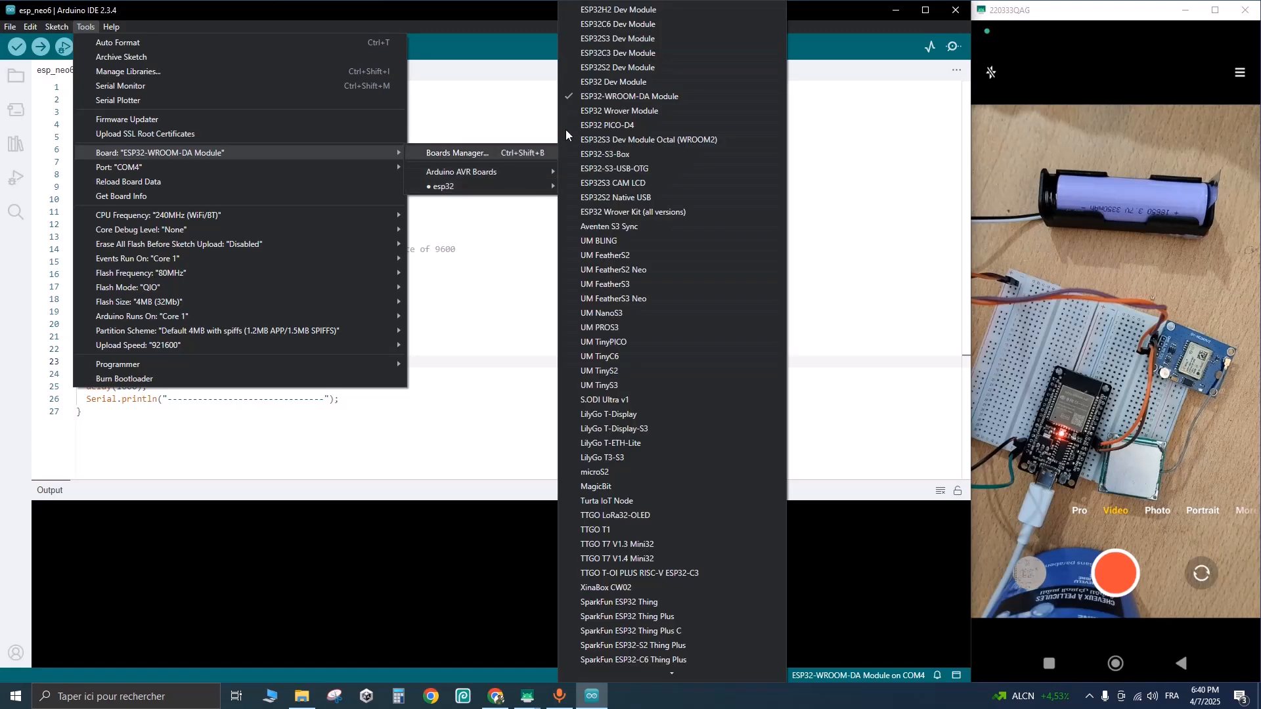
mouse_move(332, 142)
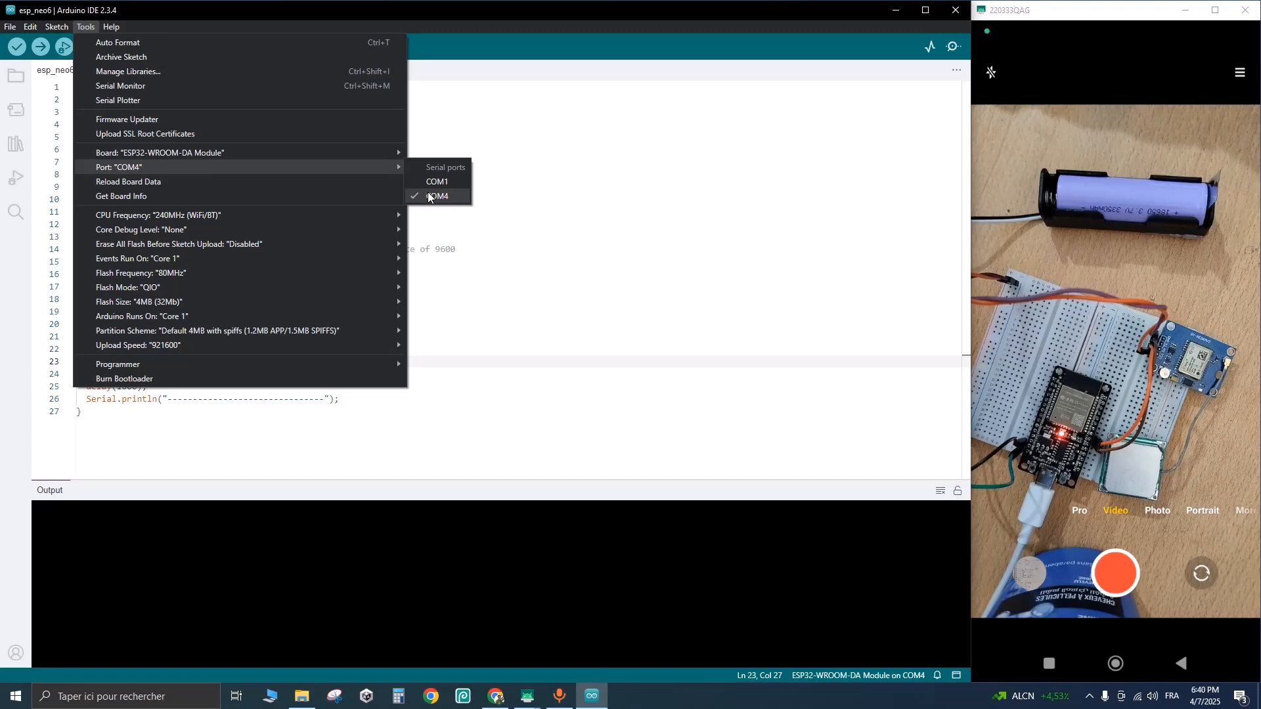
click(436, 196)
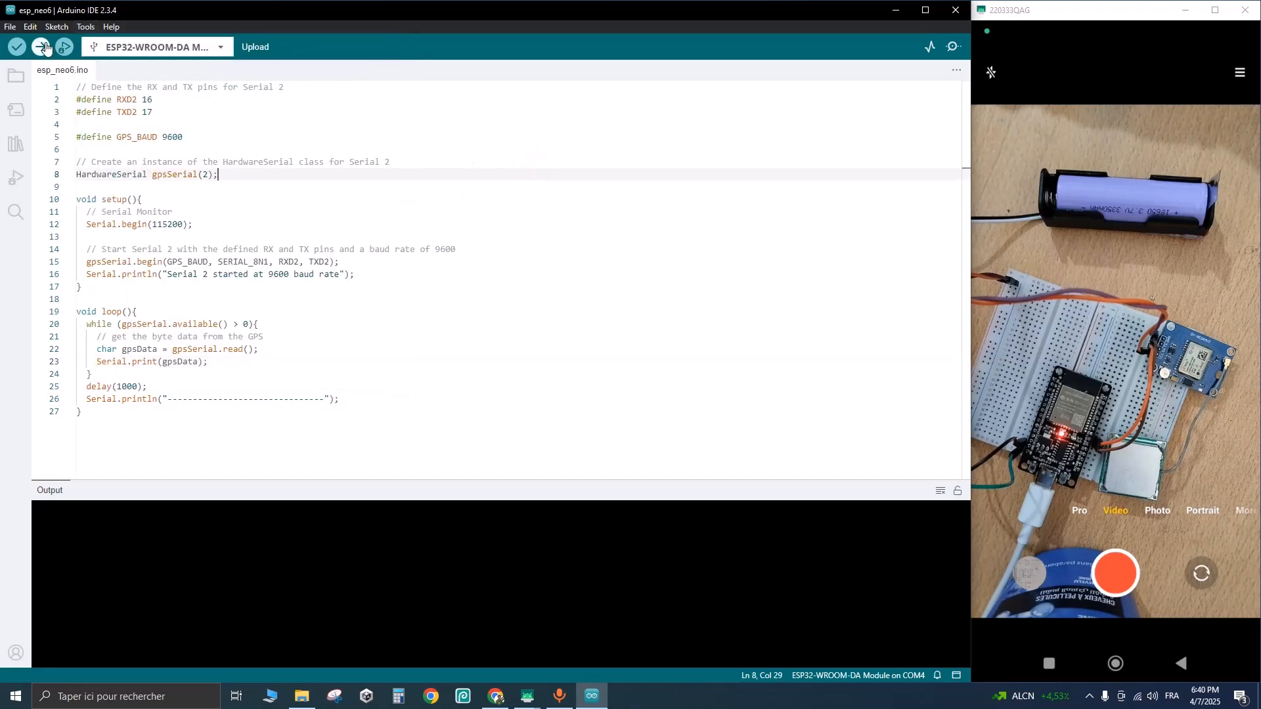
Step: Upload the sketch to the ESP32 and view incoming NMEA sentences in the Serial Monitor at 115200 baud
click(16, 46)
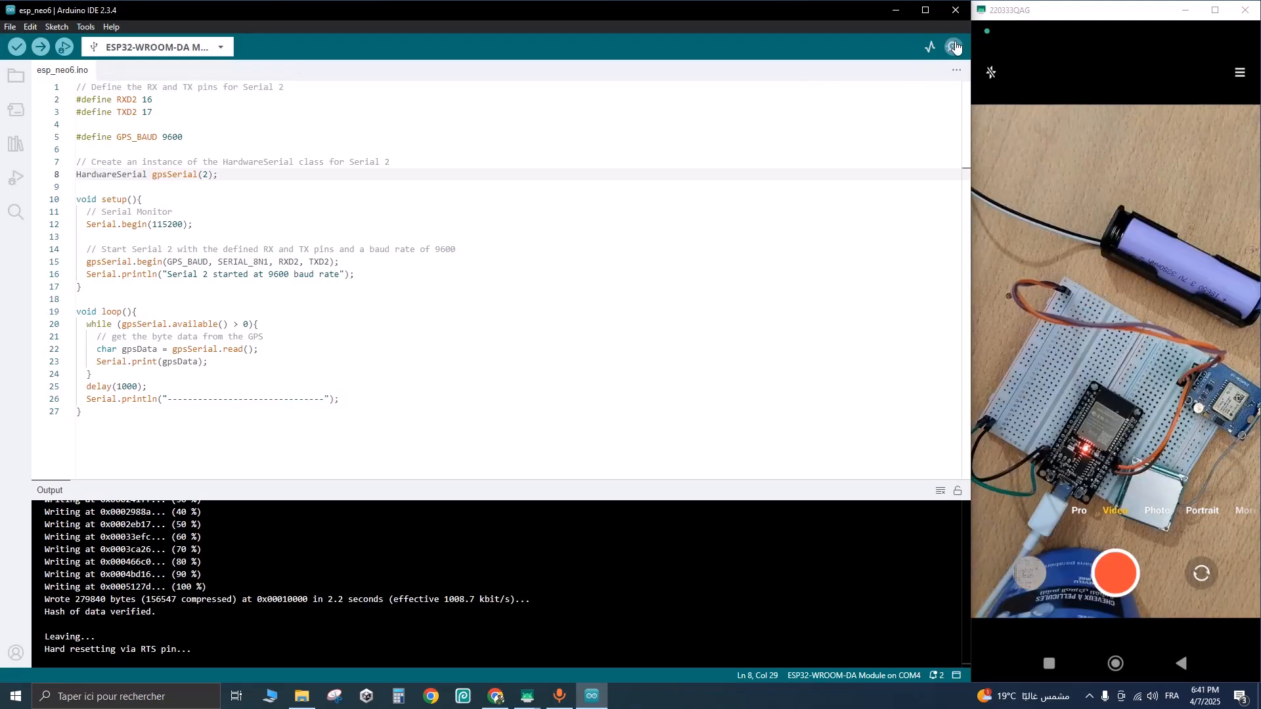
click(955, 46)
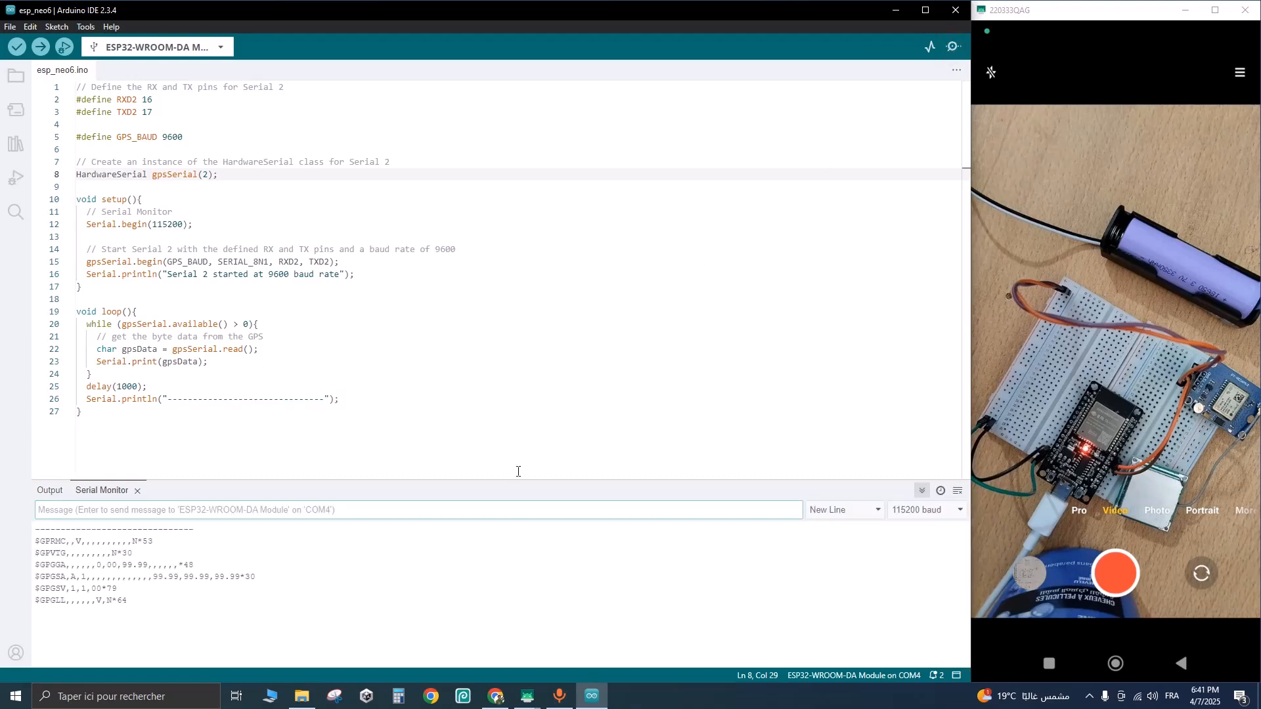